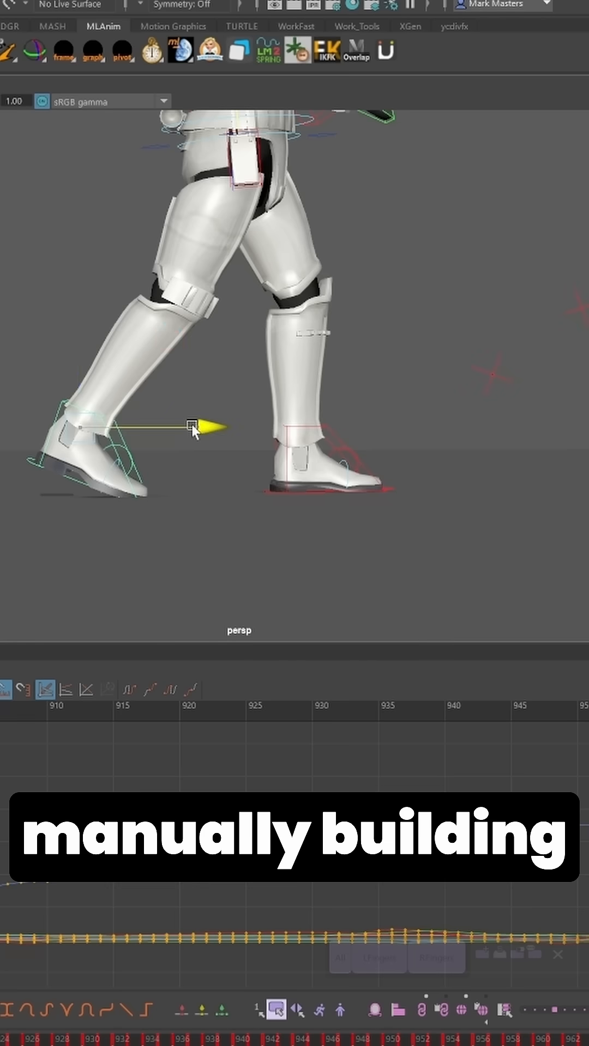
# Hide the rig controls via the Show menu and play the walk facing the camera with its curves in the Graph Editor
pyautogui.click(194, 427)
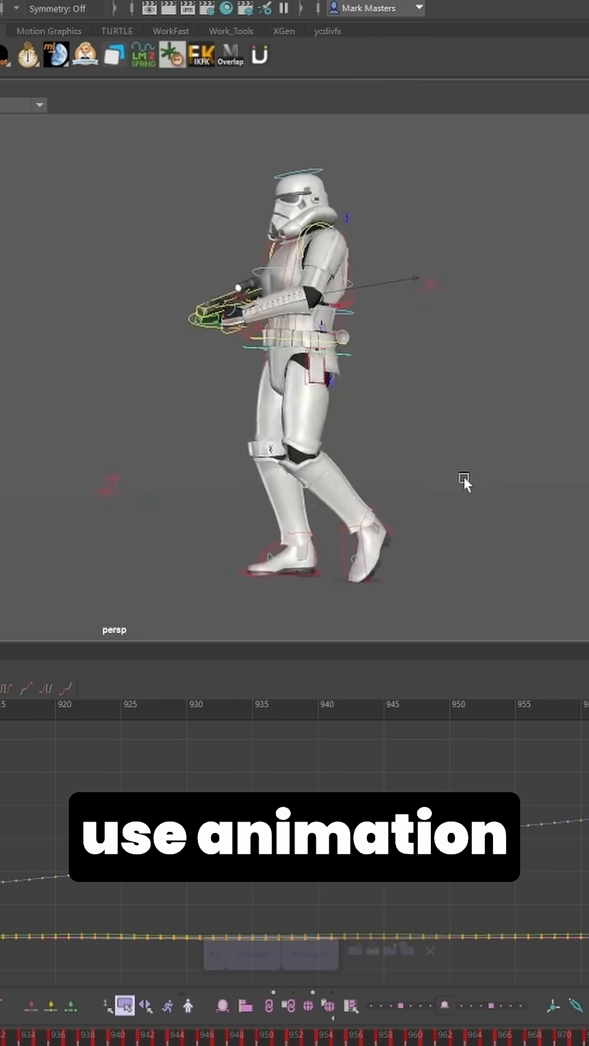
pyautogui.click(266, 710)
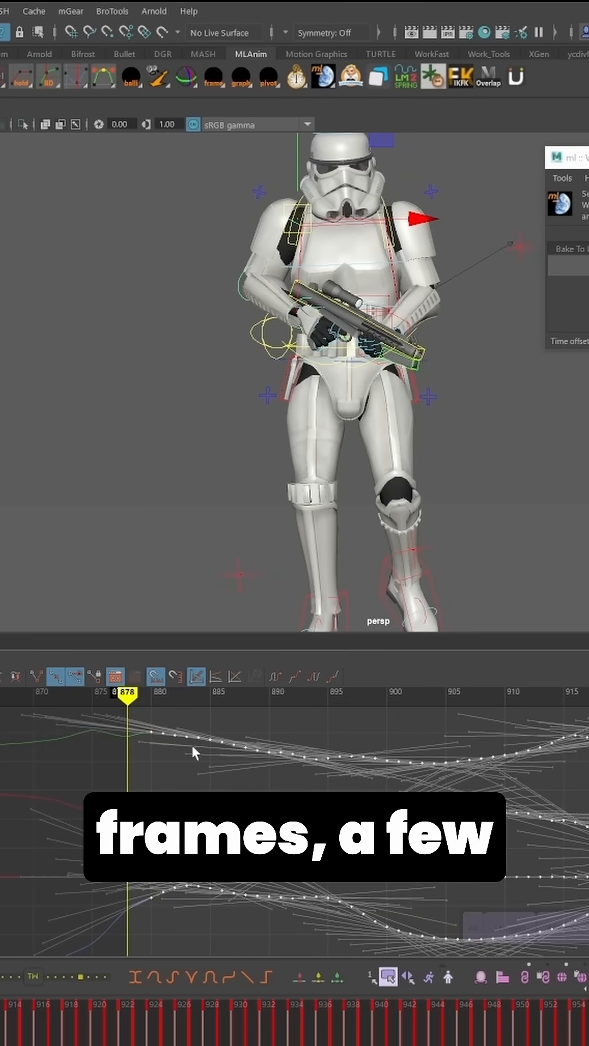
pyautogui.moveTo(126, 697); pyautogui.dragTo(220, 698)
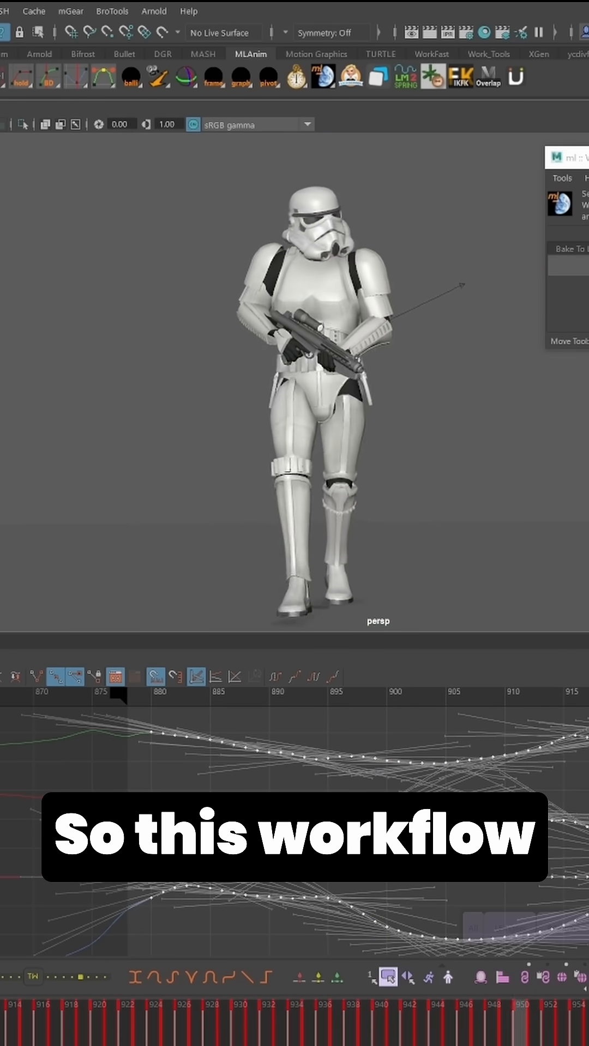
pyautogui.click(259, 693)
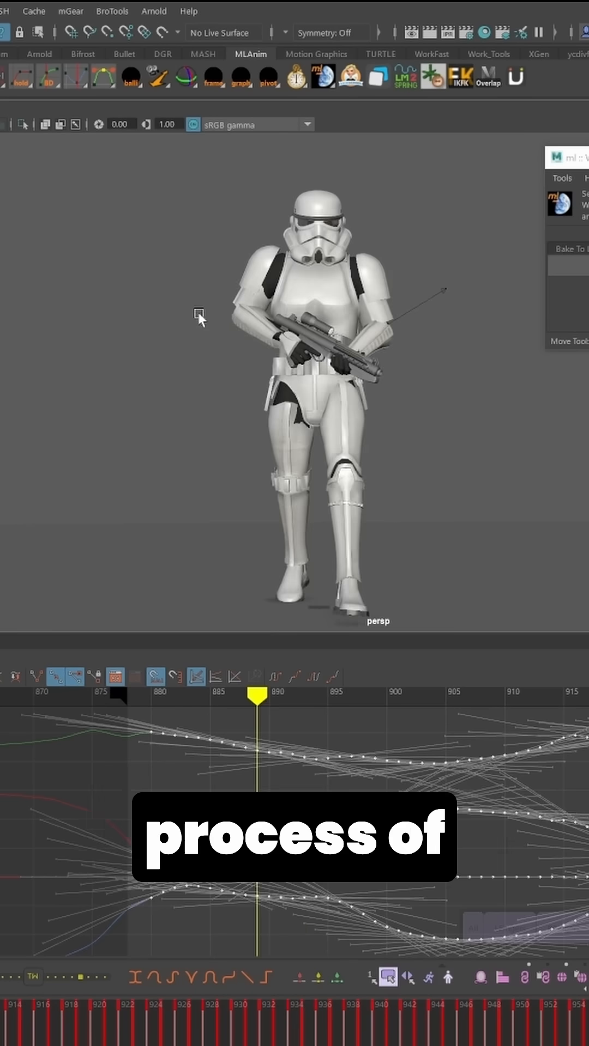